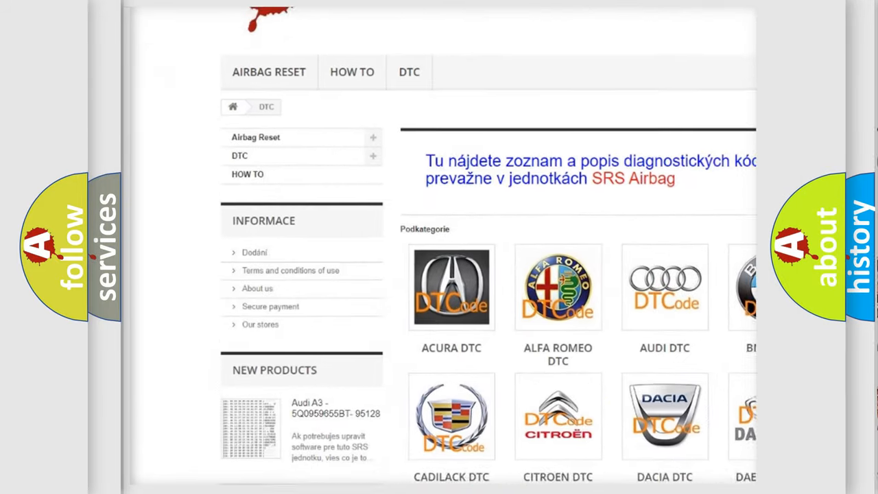
{"action": "scroll", "scroll_direction": "down", "scroll_amount": 3}
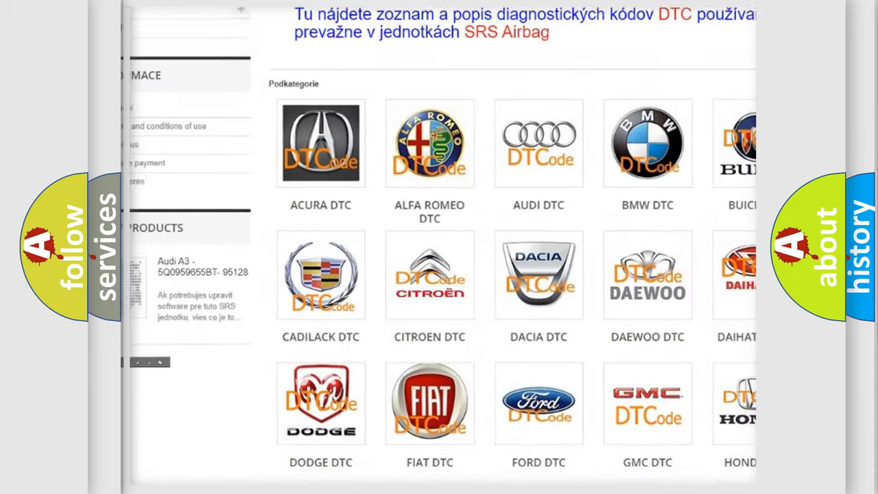